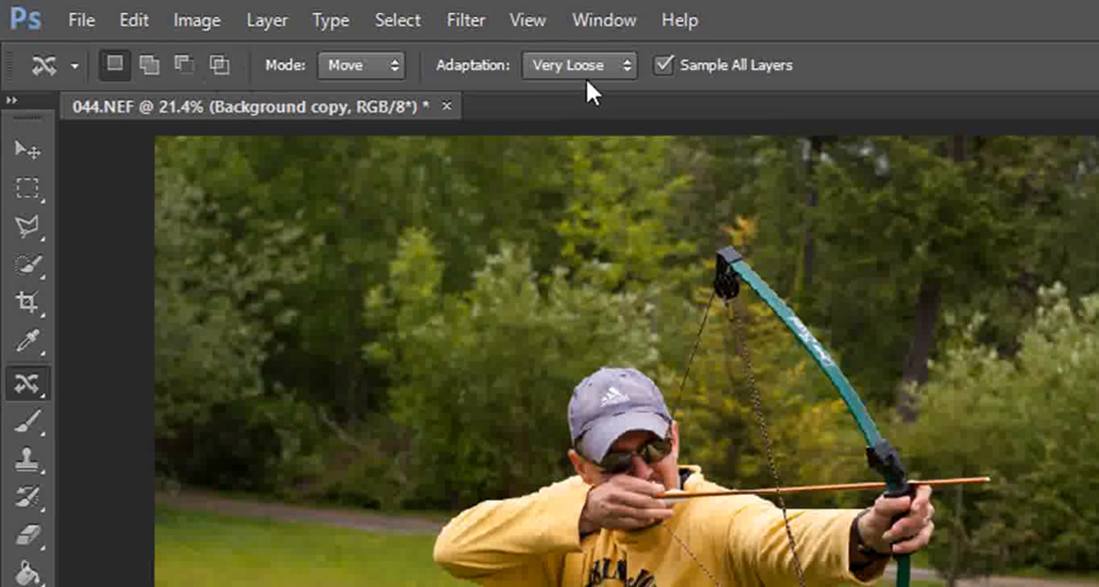
pyautogui.moveTo(580, 73)
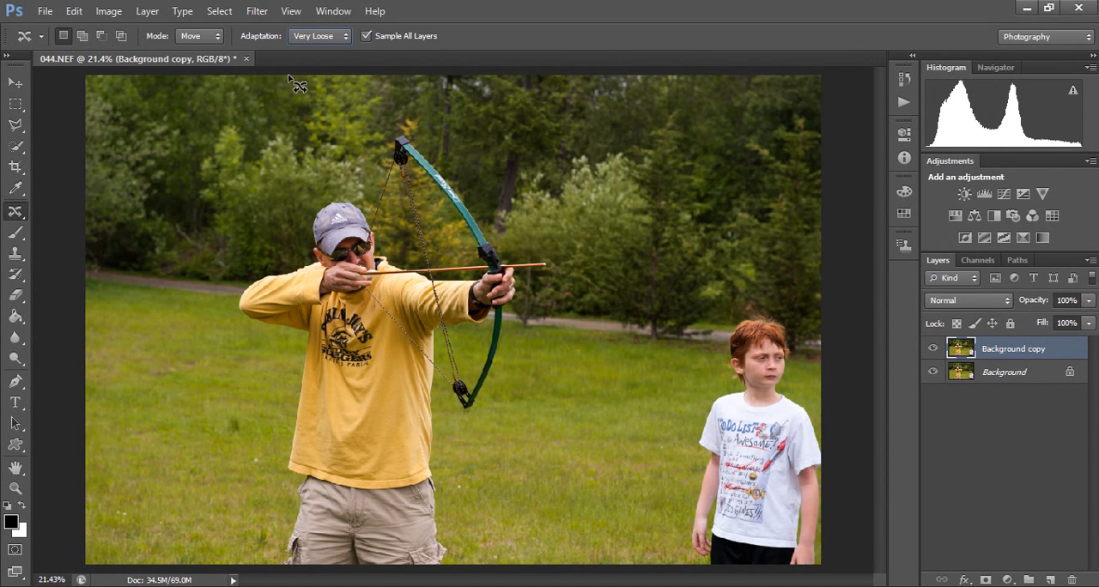
pyautogui.moveTo(690, 444)
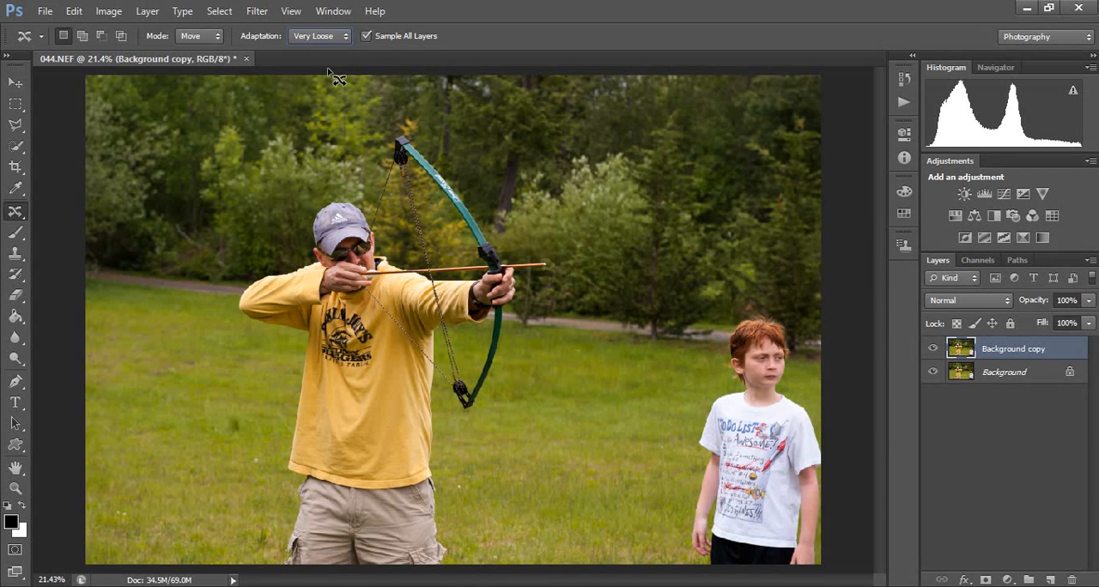
pyautogui.moveTo(502, 17)
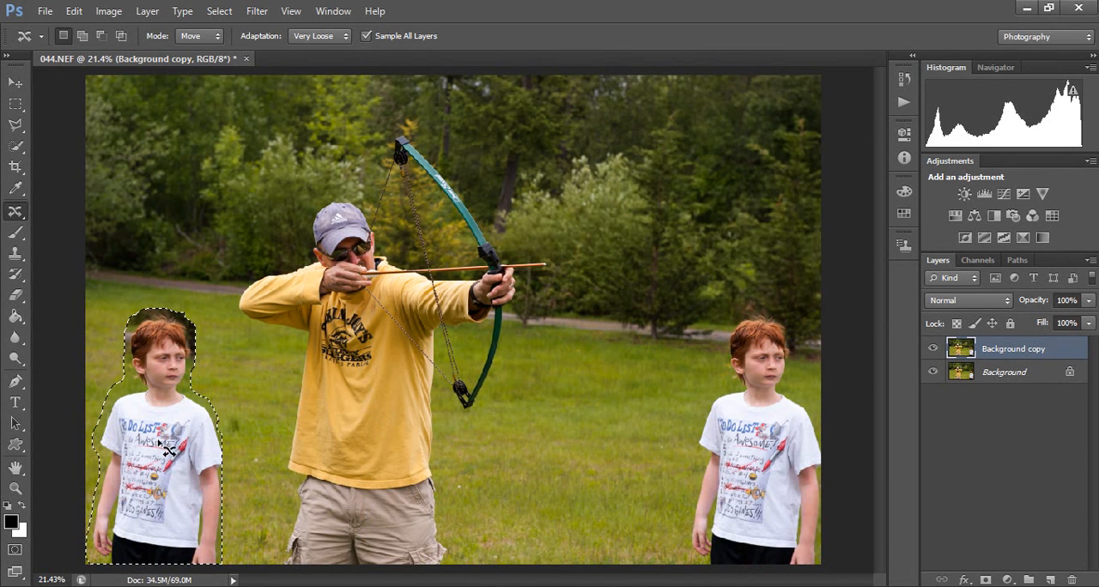
# Drop the boy at the left edge so Content-Aware Move fills his old spot with lawn
pyautogui.click(158, 441)
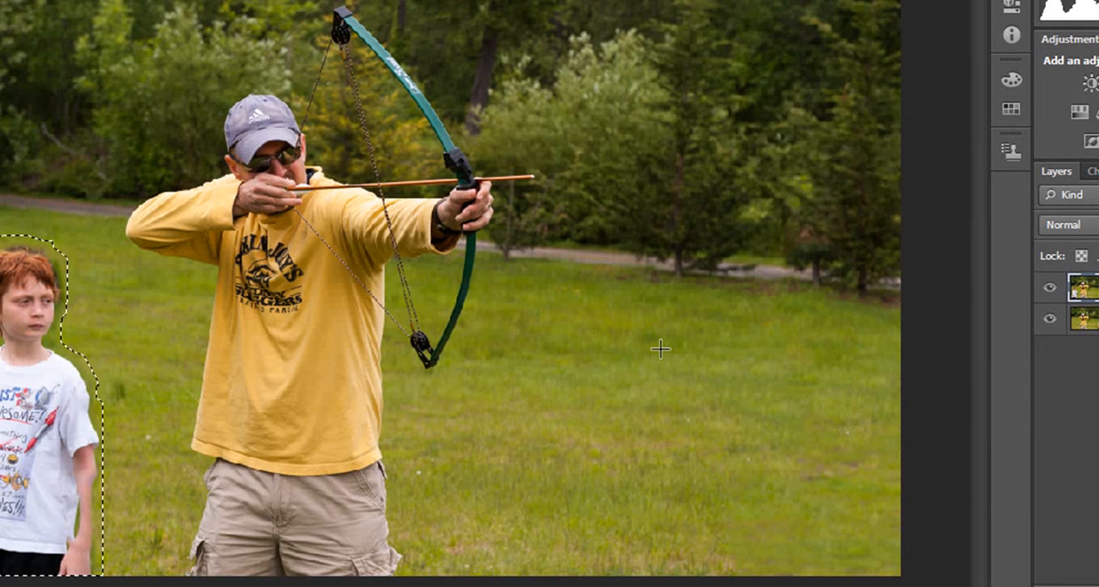
pyautogui.moveTo(633, 340)
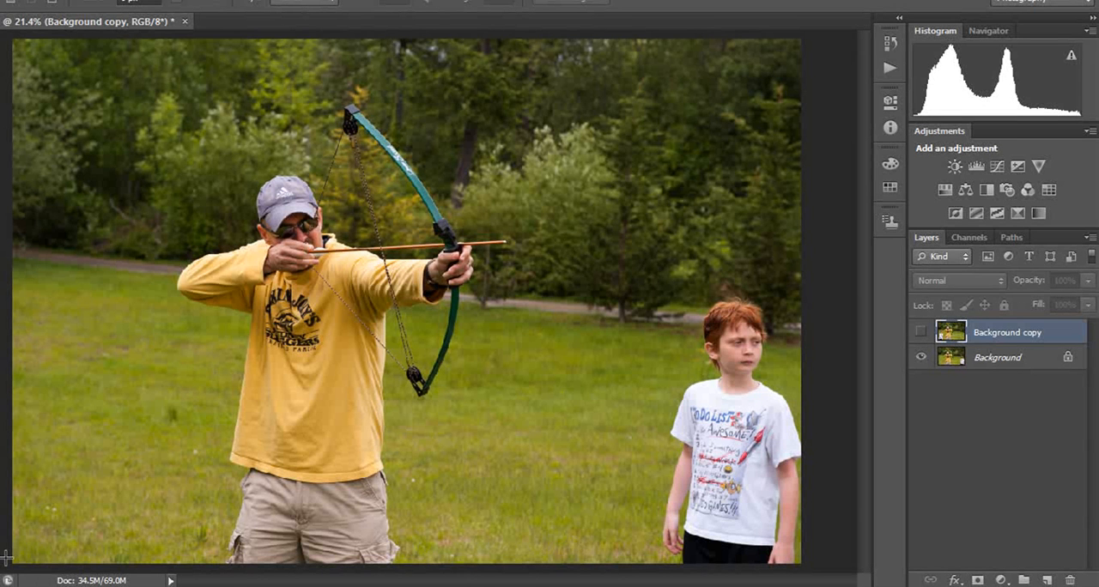
pyautogui.moveTo(97, 456)
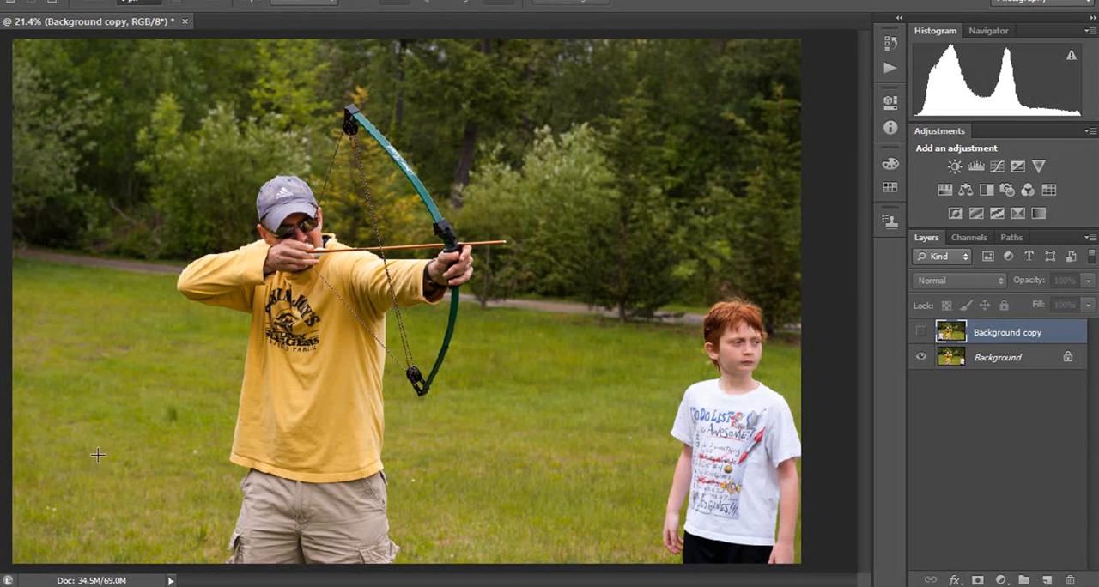
pyautogui.moveTo(730, 429); pyautogui.dragTo(85, 429)
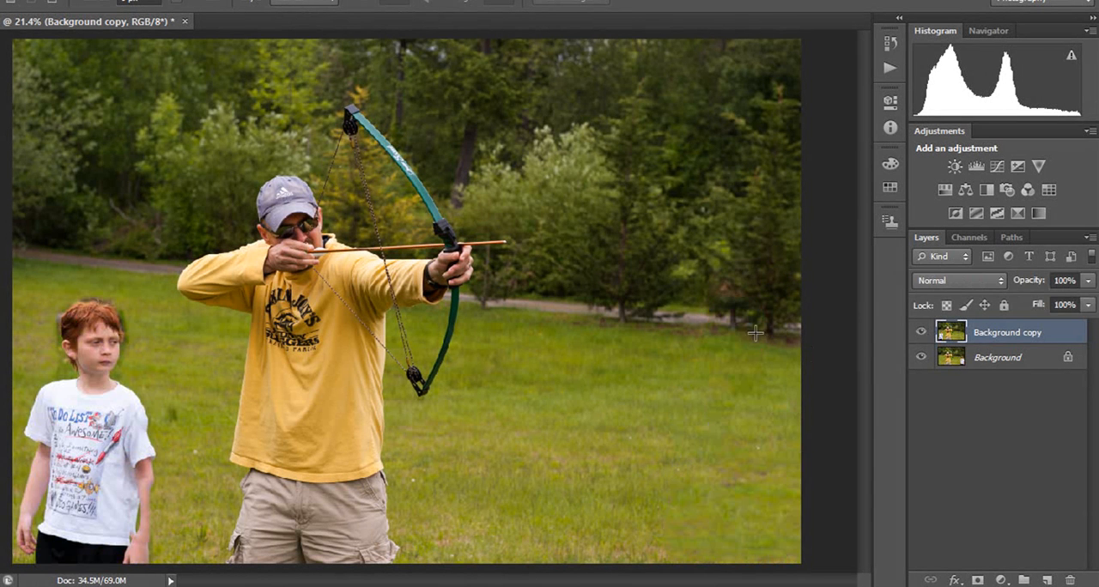
pyautogui.moveTo(608, 427)
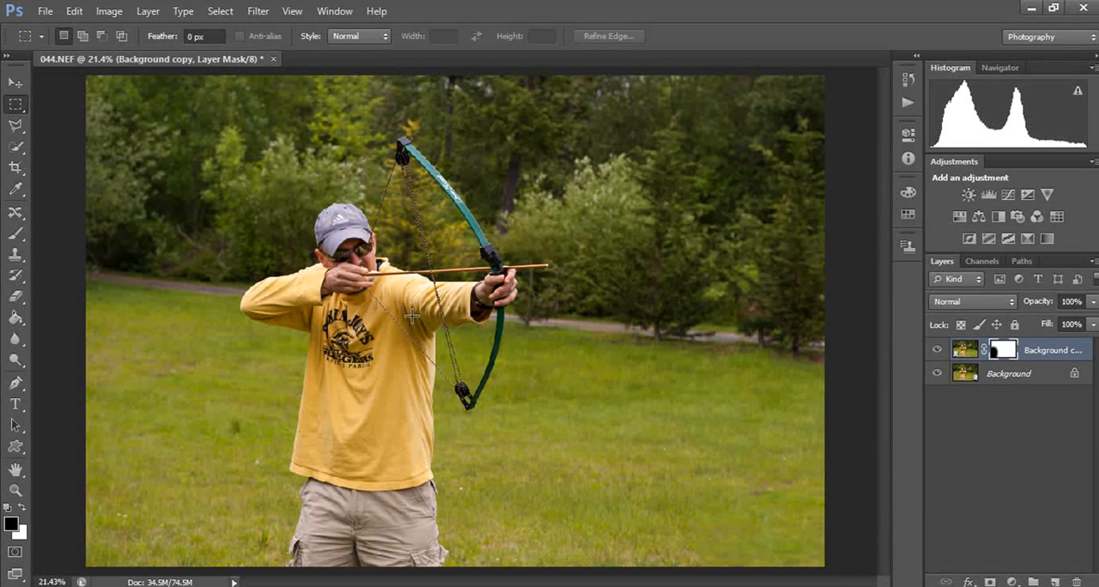
pyautogui.moveTo(587, 315)
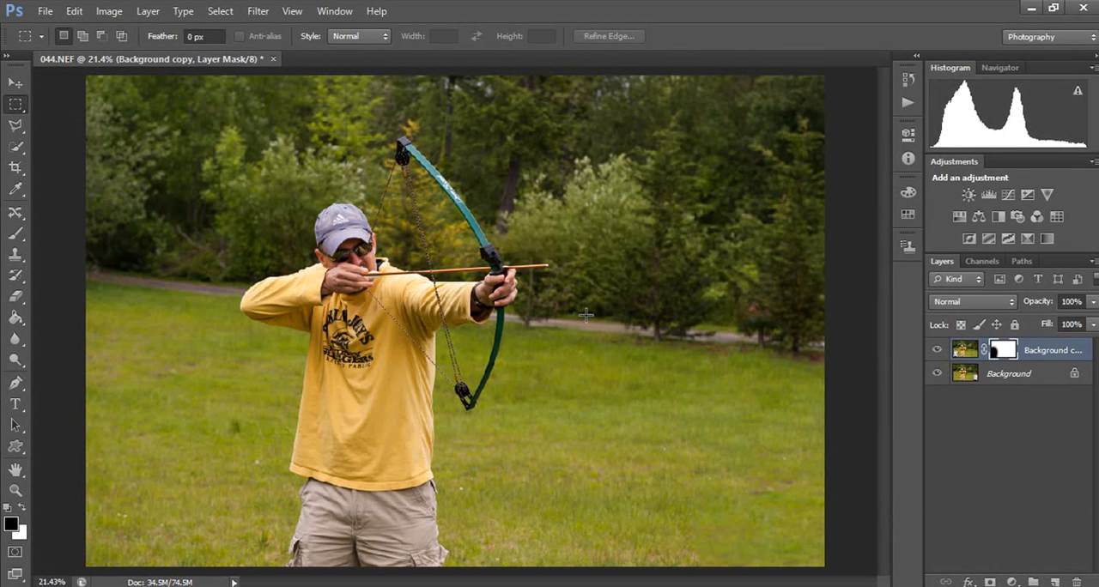